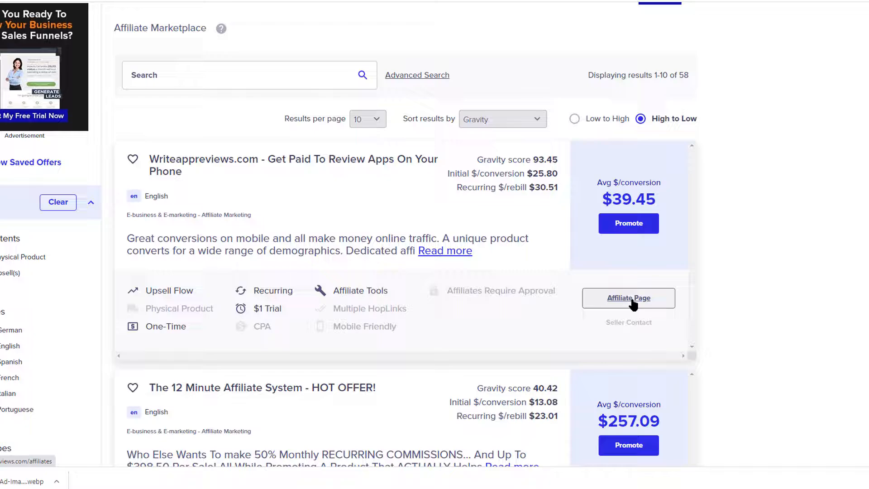
# - Open the Affiliate Page for the Writeappreviews.com listing in ClickBank's marketplace
pyautogui.click(628, 298)
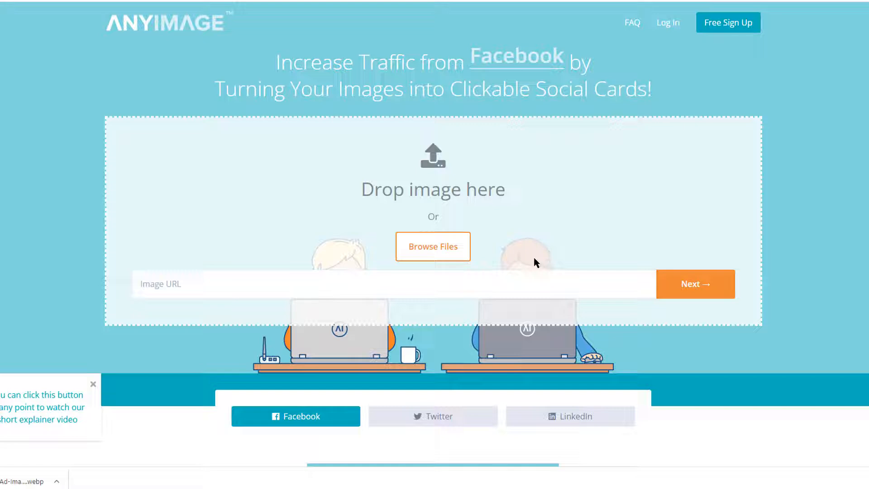
# - Upload the red Netflix ad image Capture.PNG to the AnyImage card
pyautogui.click(433, 246)
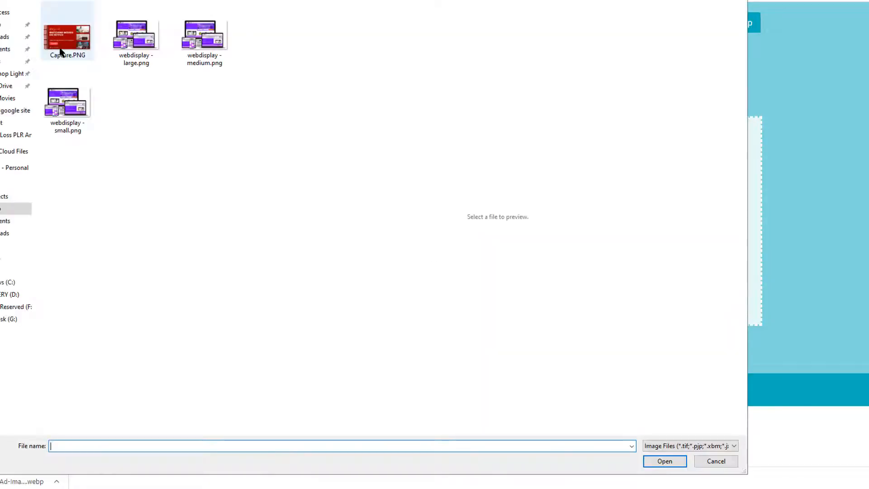
pyautogui.click(67, 31)
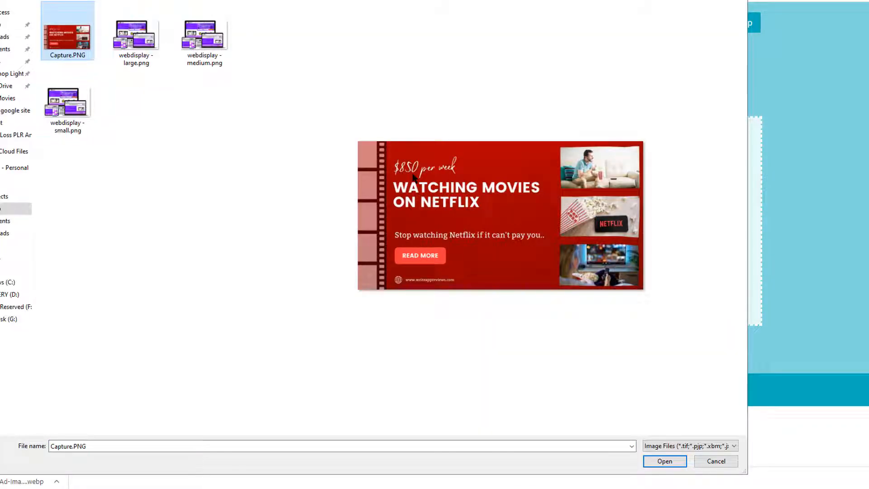
pyautogui.moveTo(551, 269)
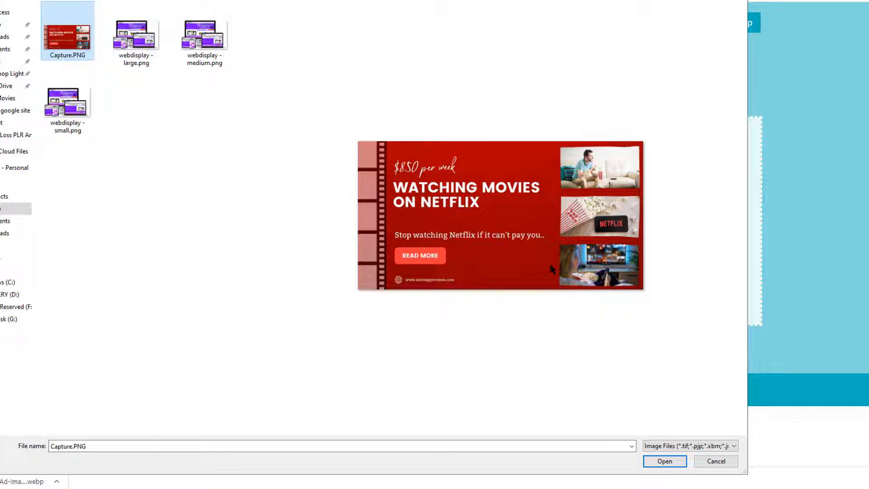
pyautogui.click(664, 461)
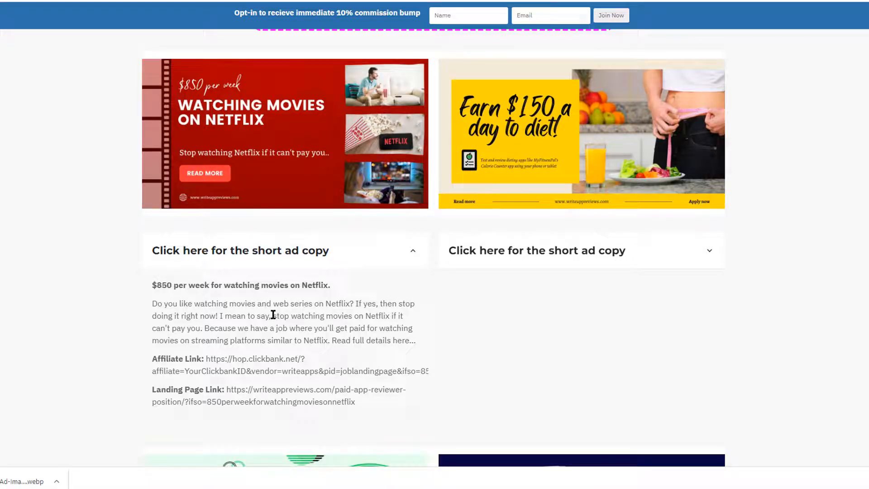
# - Fill the card title and description with "$850 per week for watching movies on Netflix."
pyautogui.moveTo(152, 284); pyautogui.dragTo(330, 284)
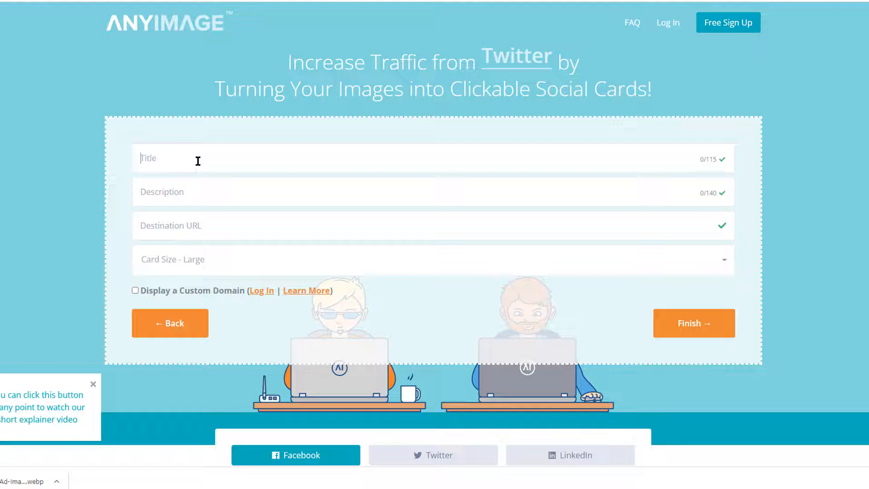
pyautogui.write('$850 per week for watching movies on Netflix.')
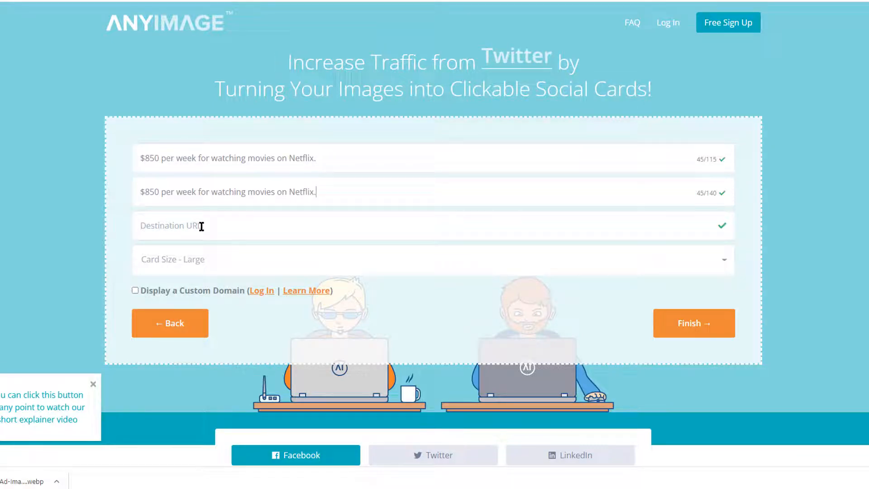
pyautogui.click(569, 455)
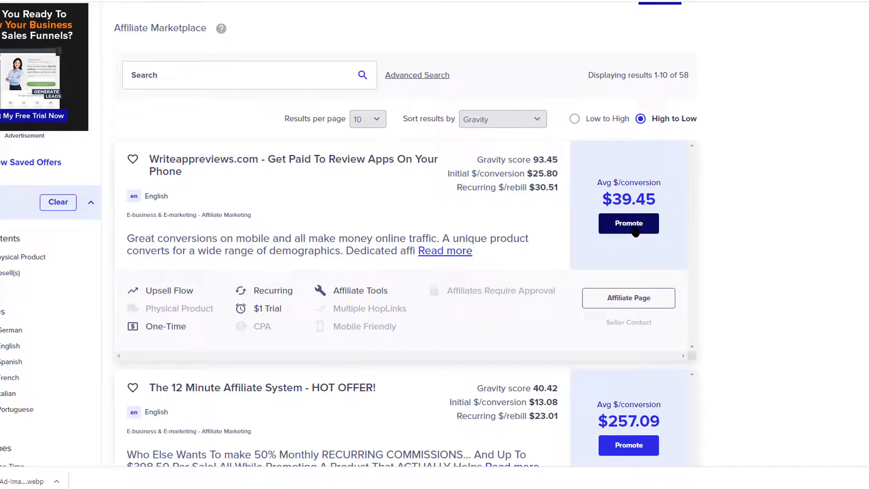
# - Create a ClickBank HopLink, set it as the card's Destination URL, and finish
pyautogui.click(628, 223)
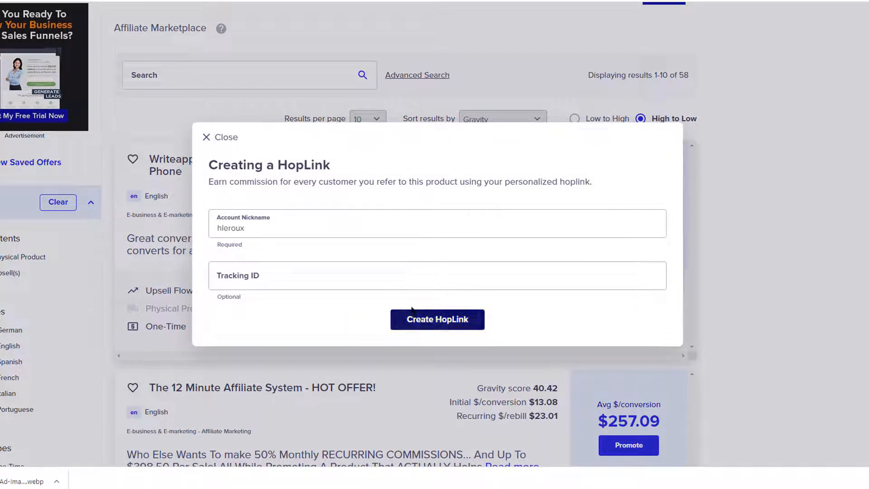
pyautogui.click(437, 319)
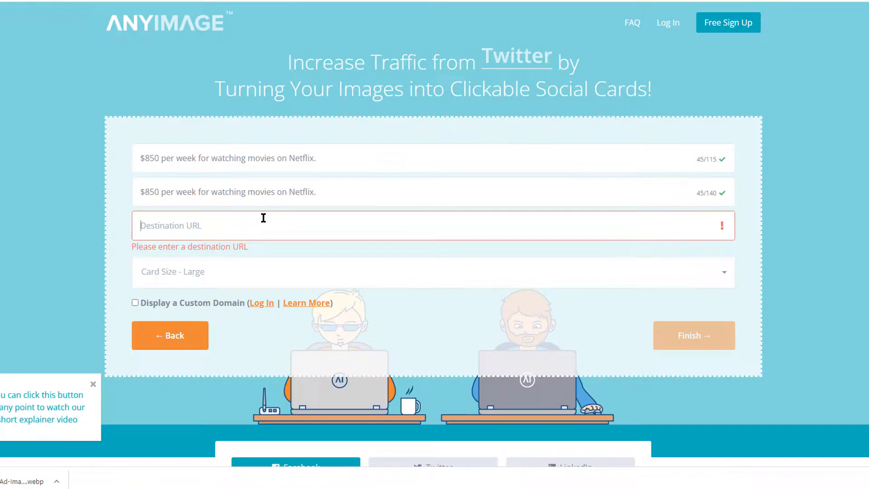
pyautogui.write('https://6b6253z-19ykfufmue66io1l8g.hop.clickbank.net')
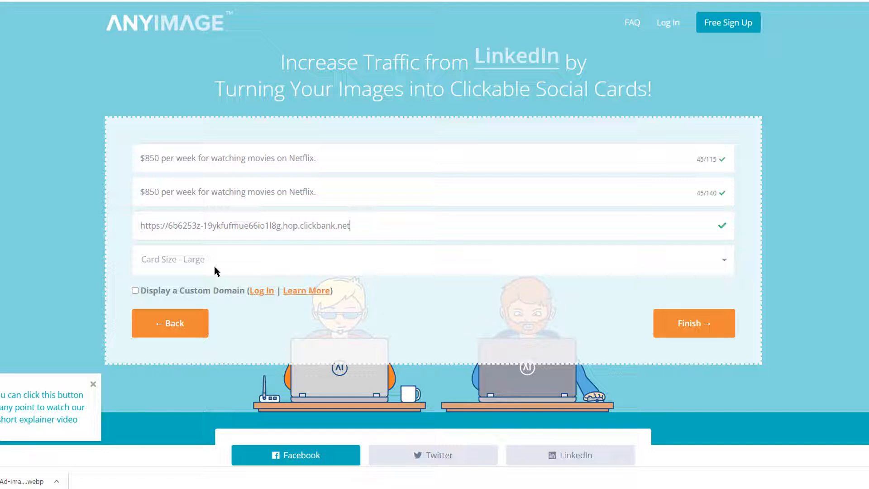
pyautogui.moveTo(582, 258)
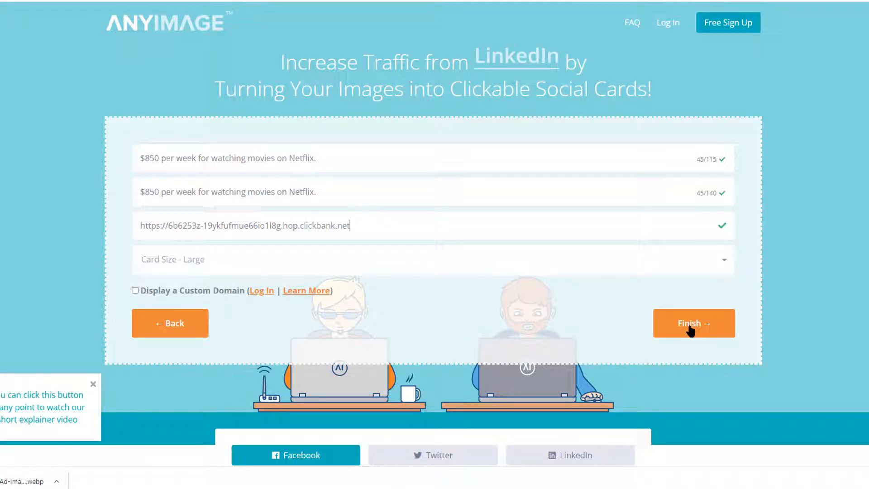
pyautogui.click(694, 323)
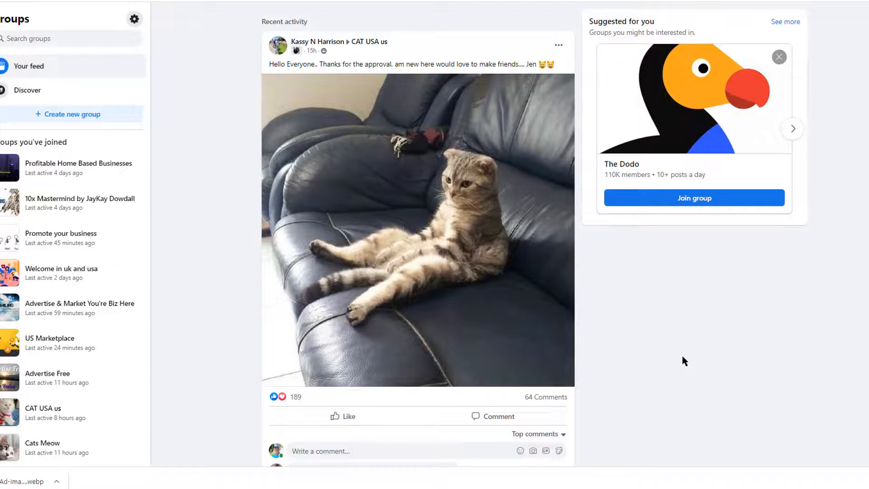
pyautogui.moveTo(232, 316)
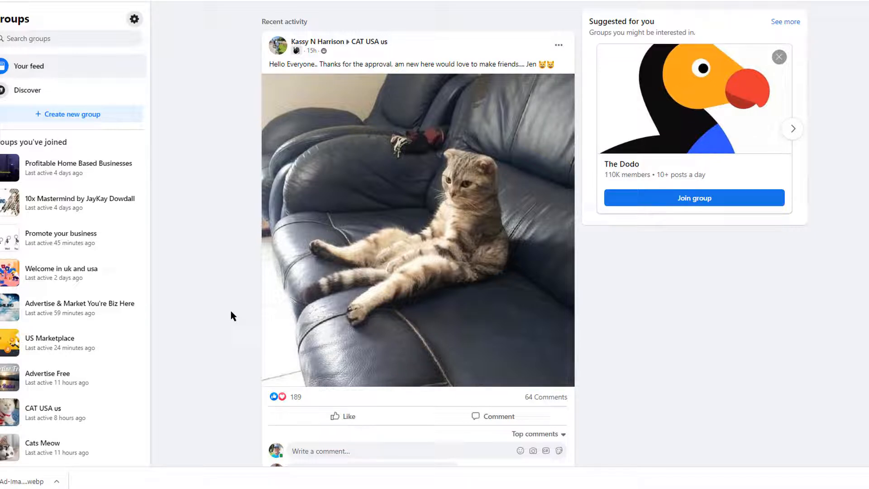
pyautogui.moveTo(61, 271)
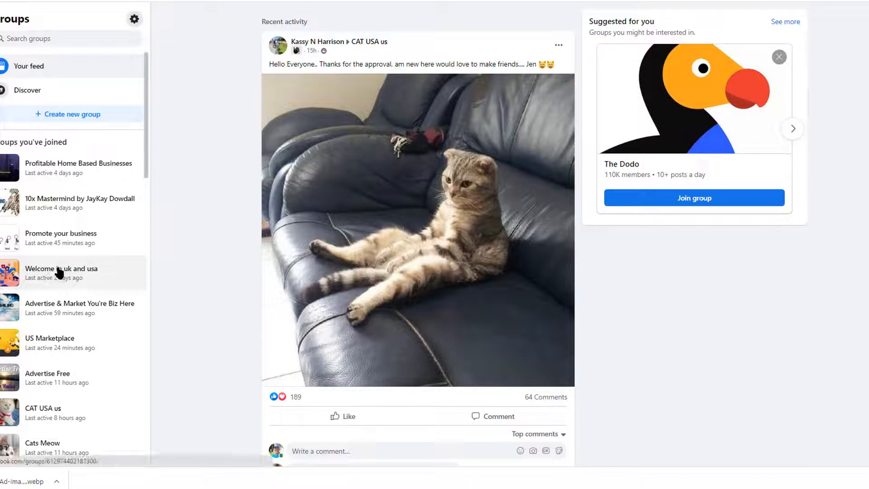
# - Open the Facebook group 'Welcome in uk and usa'
pyautogui.click(61, 269)
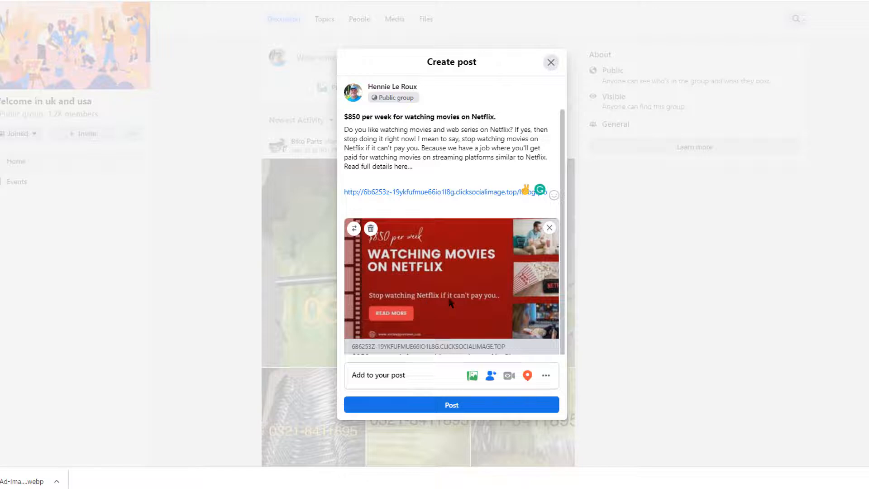
pyautogui.moveTo(400, 244)
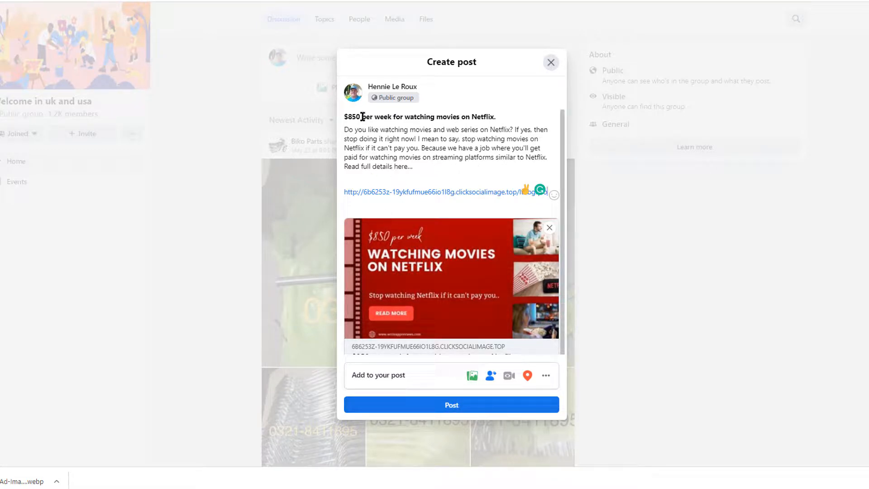
# - Post the Netflix ad to the group and open its card link to test it
pyautogui.click(451, 405)
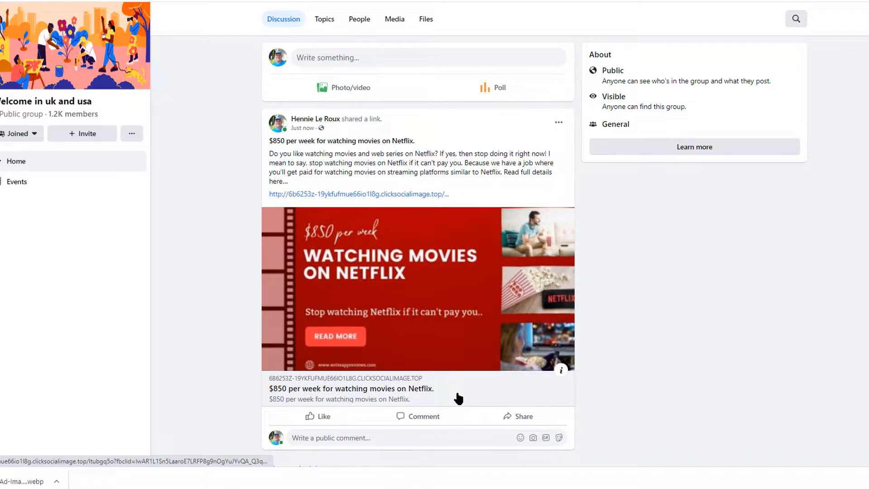
pyautogui.moveTo(449, 294)
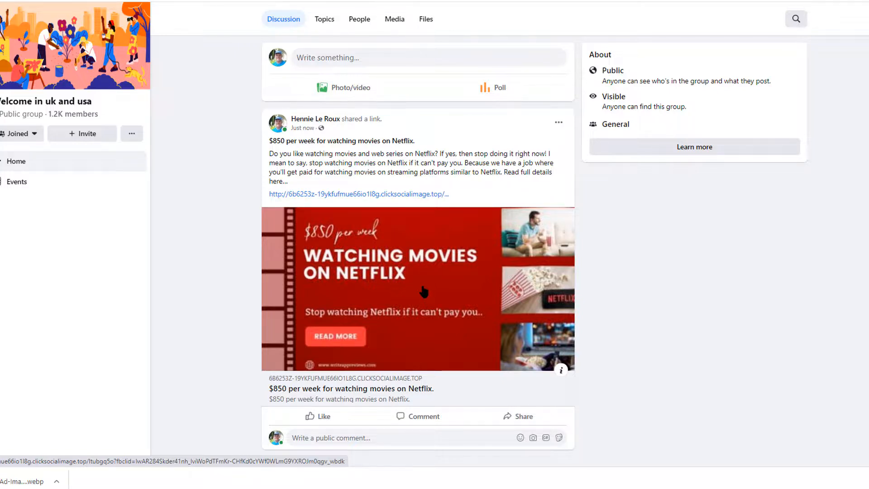
pyautogui.click(418, 289)
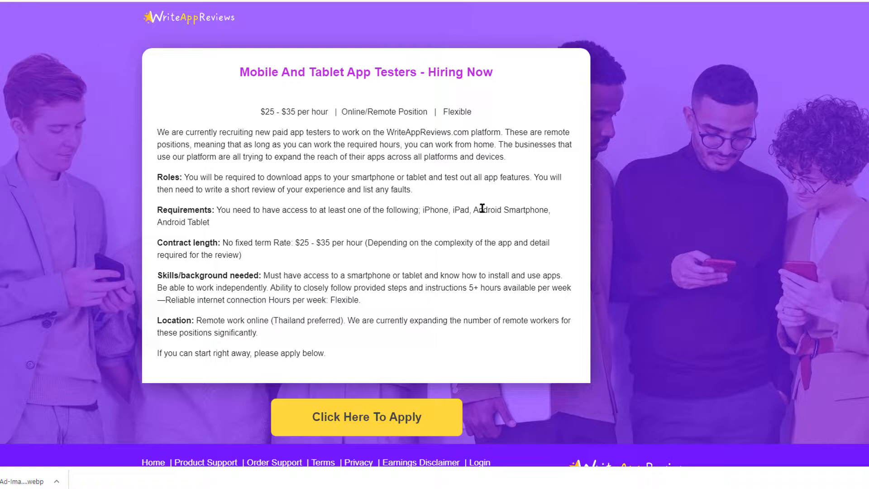
pyautogui.moveTo(501, 380)
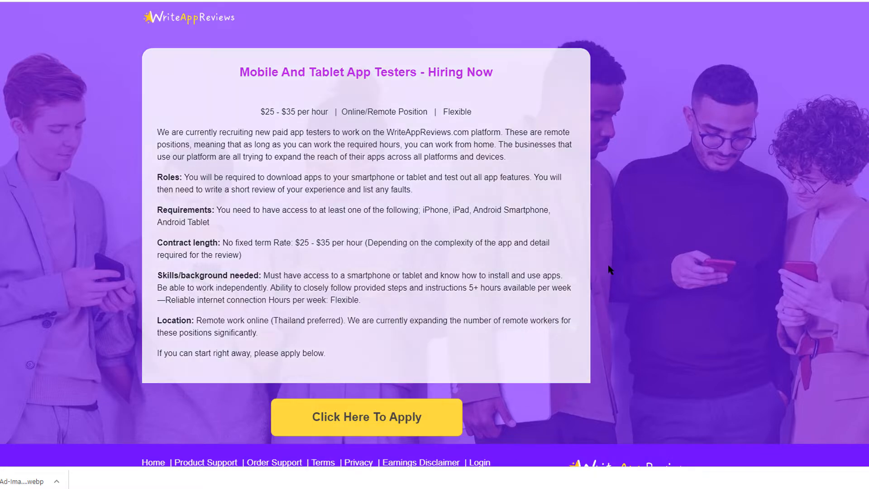
pyautogui.moveTo(637, 271)
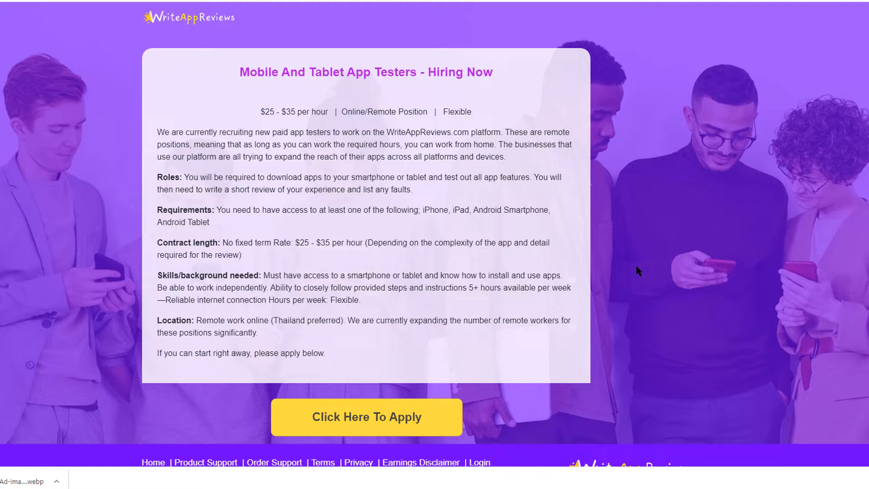